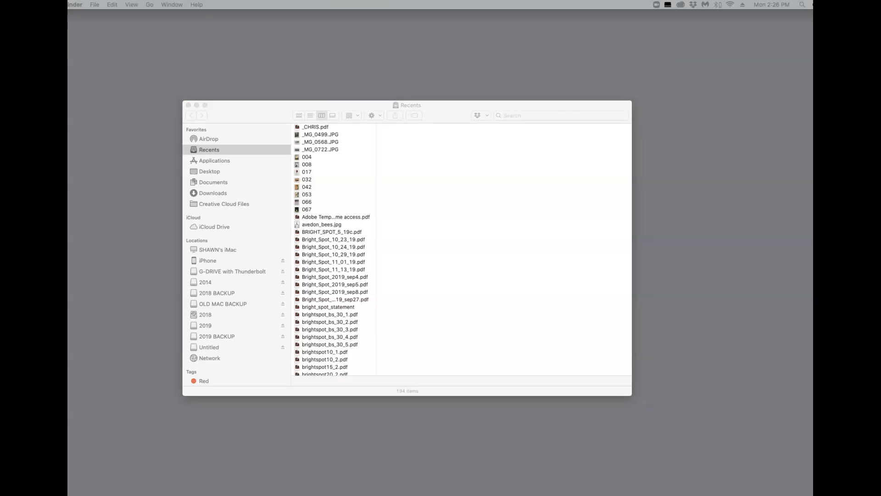
{"action": "mouse_move", "coordinate": [232, 118]}
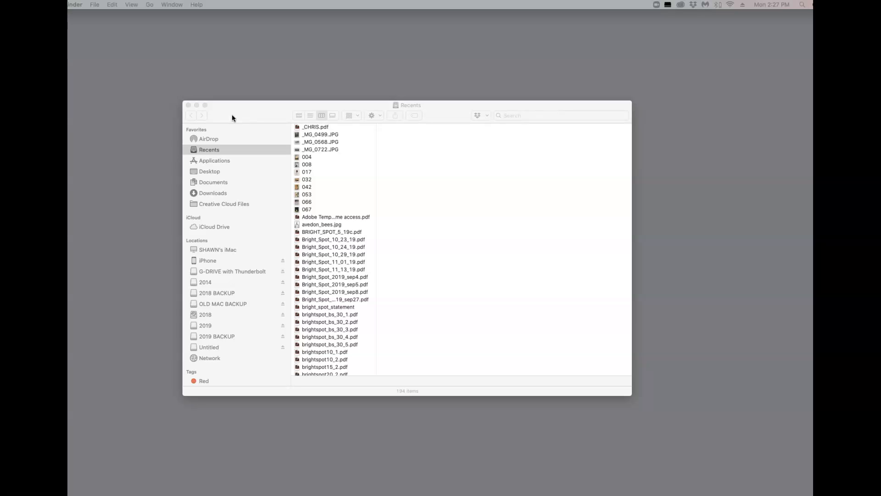
{"action": "mouse_move", "coordinate": [590, 229]}
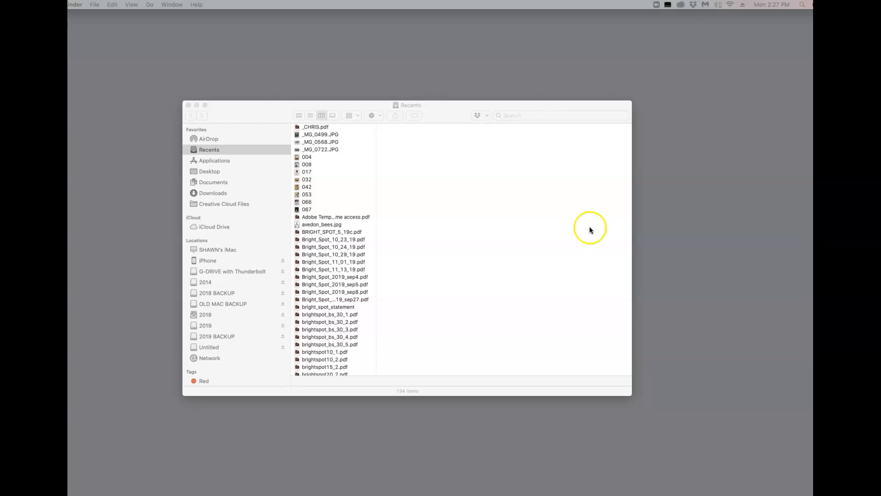
{"action": "mouse_move", "coordinate": [228, 116]}
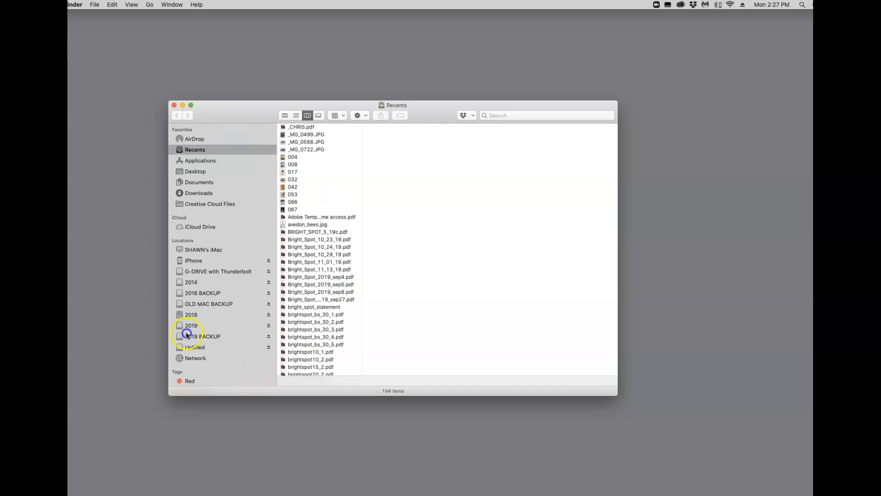
- Open the 2019 drive under Locations to list its four folders
{"action": "left_click", "coordinate": [191, 325]}
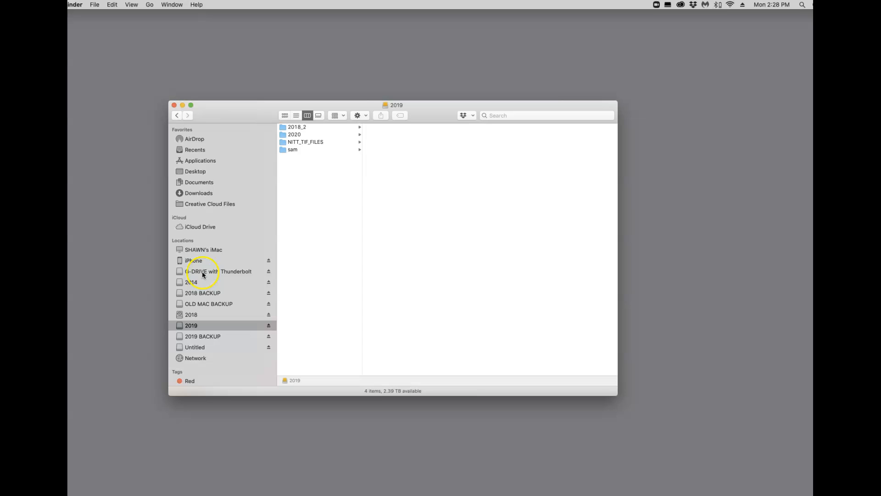
{"action": "mouse_move", "coordinate": [195, 285]}
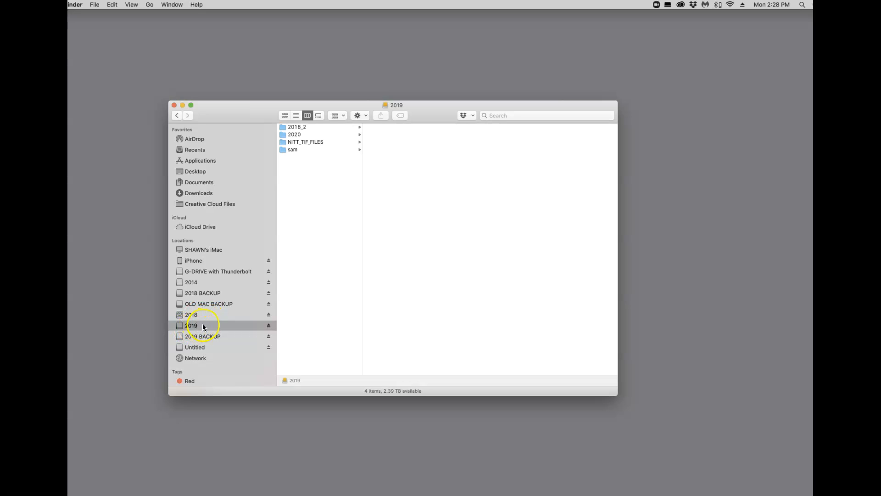
{"action": "mouse_move", "coordinate": [204, 292]}
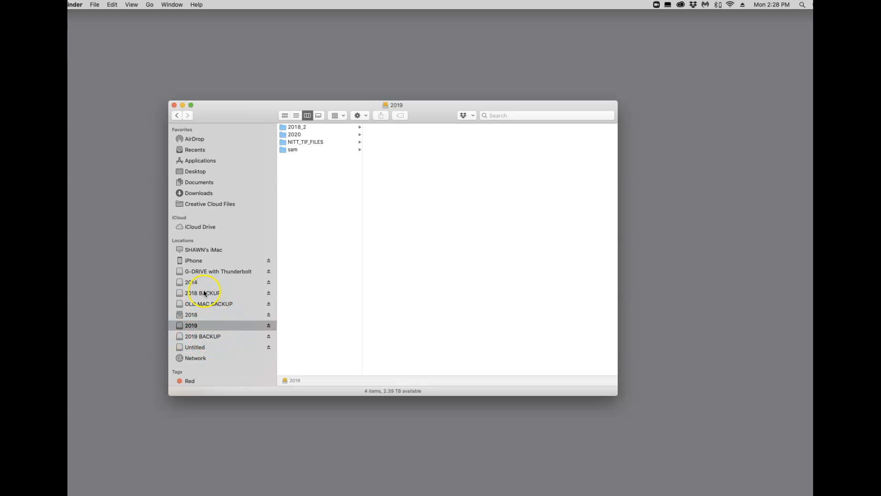
{"action": "mouse_move", "coordinate": [174, 343]}
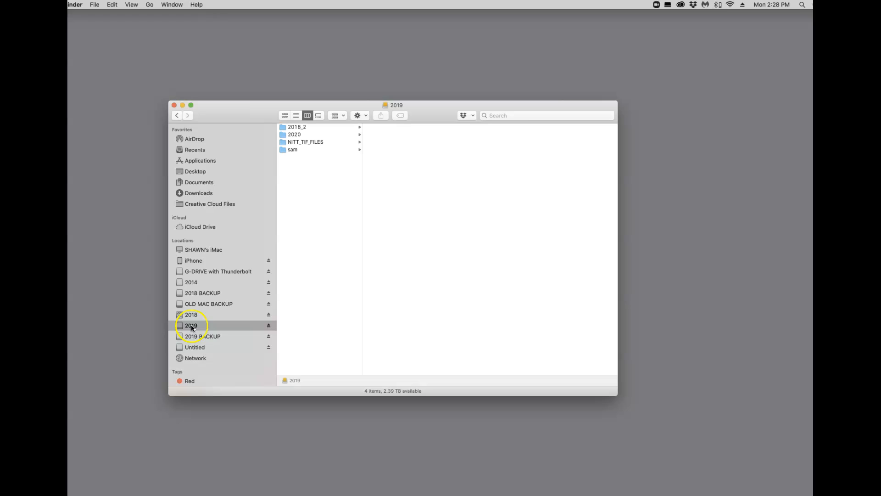
{"action": "mouse_move", "coordinate": [225, 343]}
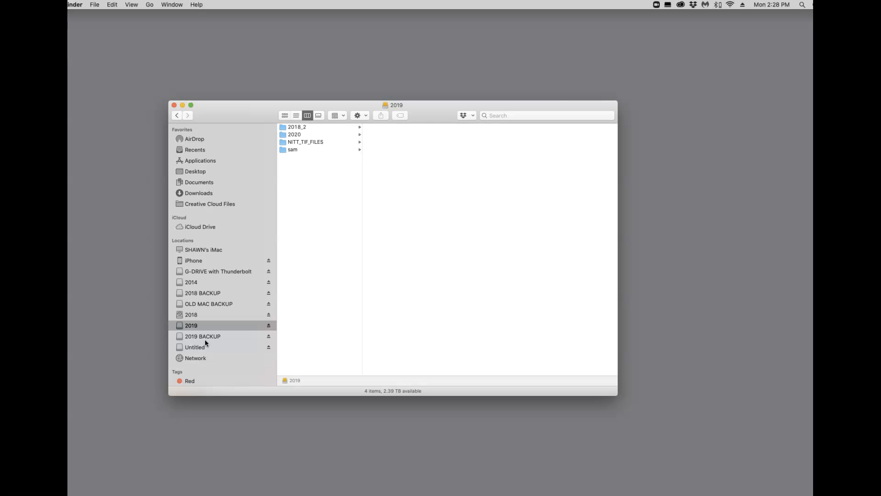
{"action": "mouse_move", "coordinate": [183, 341]}
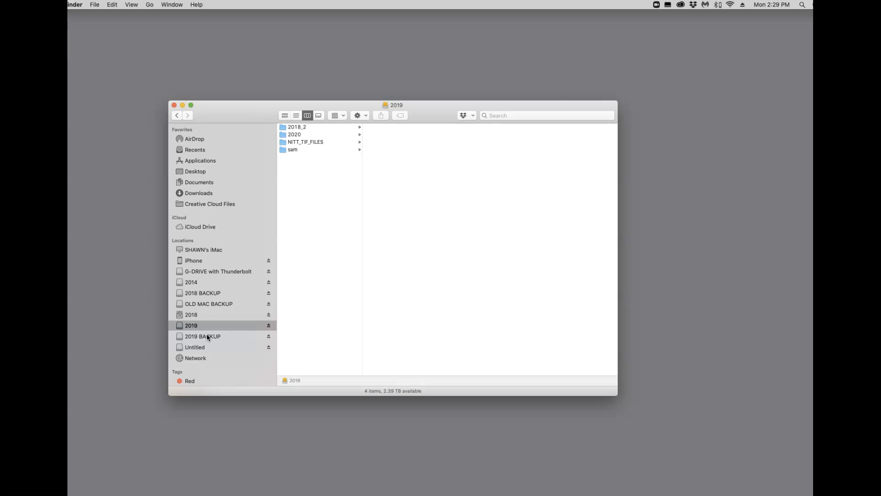
{"action": "mouse_move", "coordinate": [194, 337]}
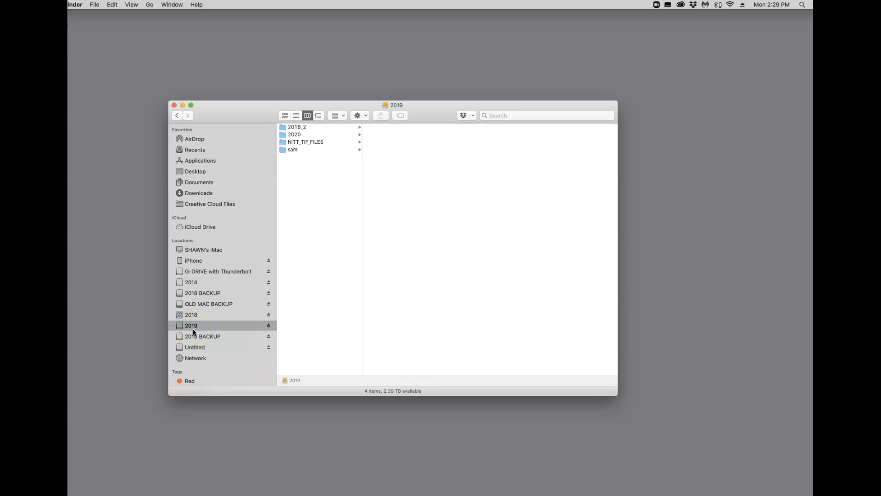
{"action": "mouse_move", "coordinate": [208, 342]}
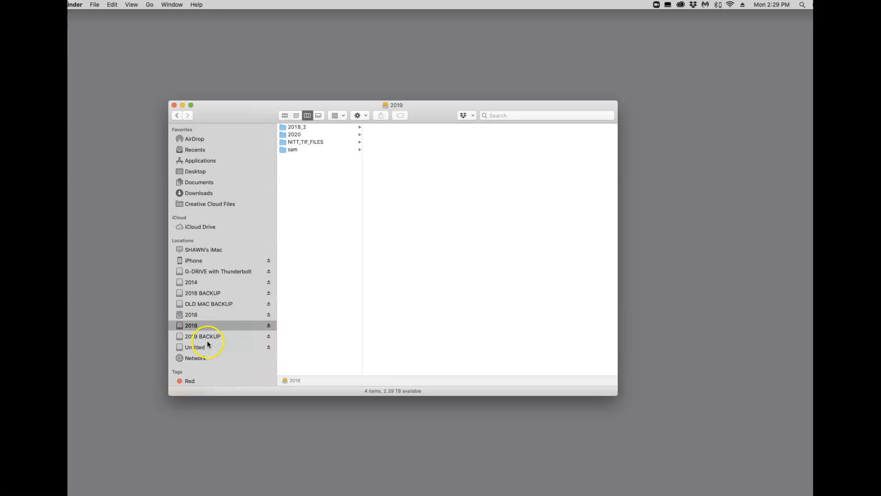
{"action": "mouse_move", "coordinate": [246, 318]}
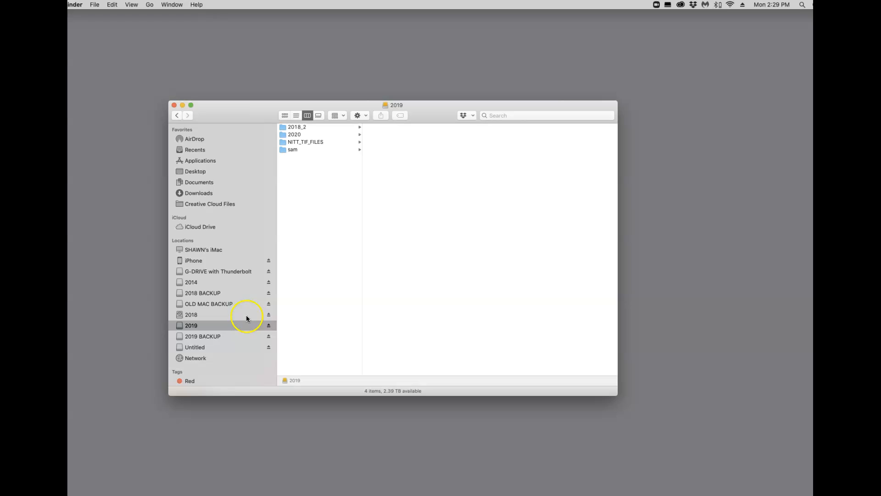
{"action": "mouse_move", "coordinate": [295, 317]}
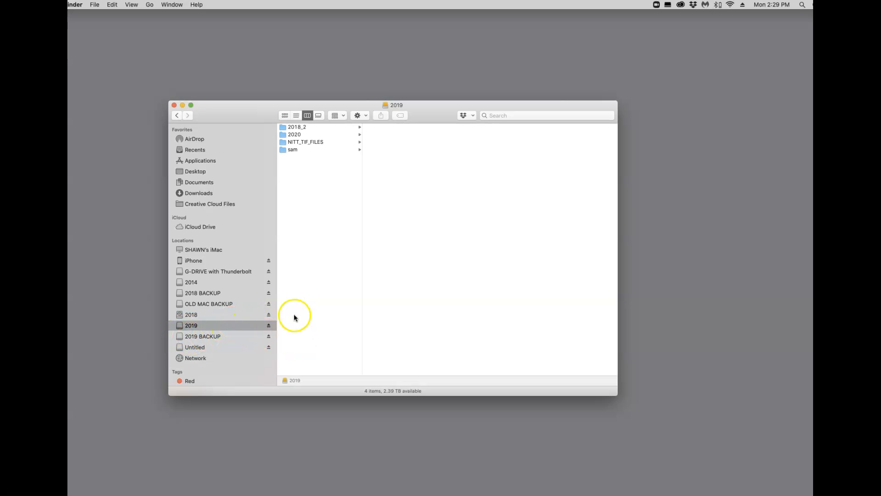
{"action": "mouse_move", "coordinate": [212, 333]}
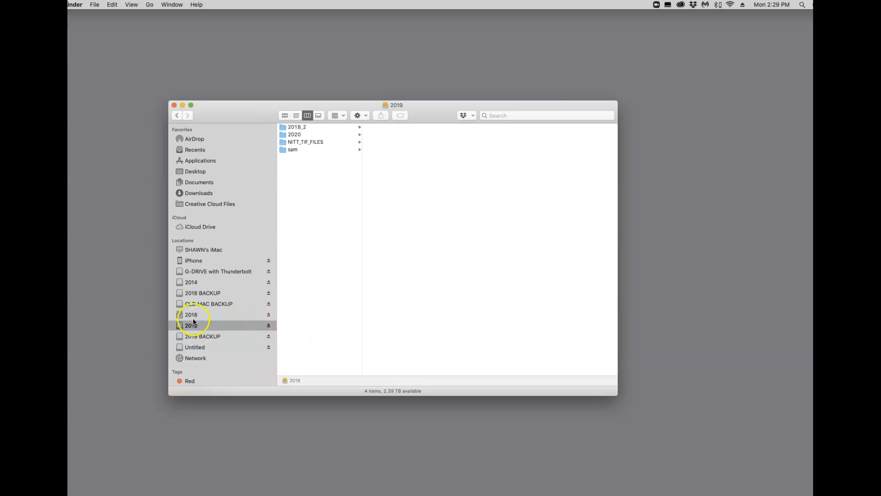
- Select the 2019 drive again in the sidebar, leaving its four folders listed
{"action": "left_click", "coordinate": [191, 325]}
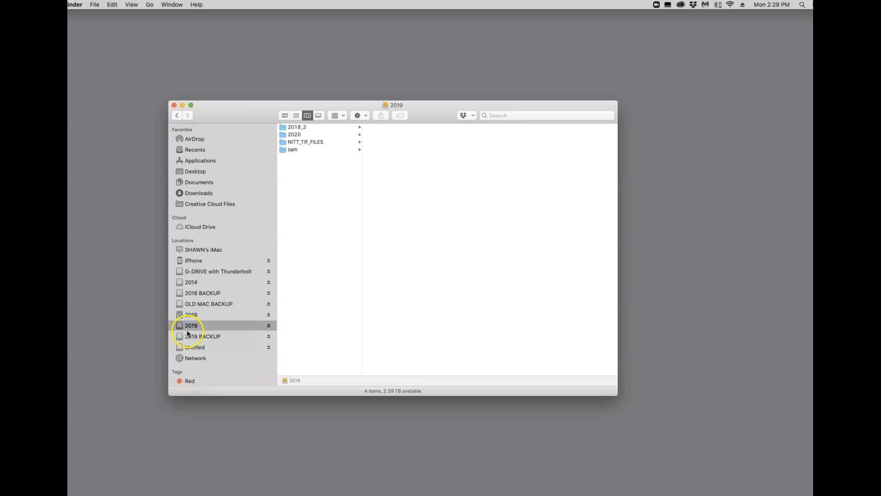
{"action": "mouse_move", "coordinate": [214, 340]}
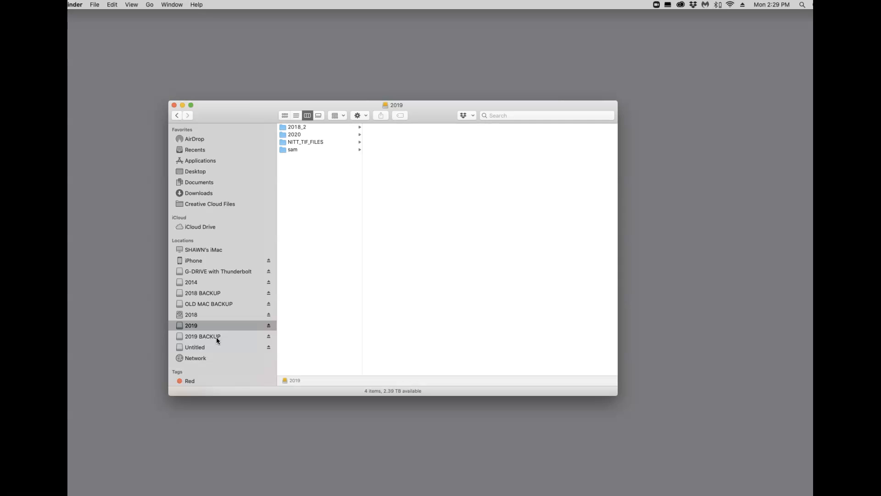
{"action": "mouse_move", "coordinate": [218, 341]}
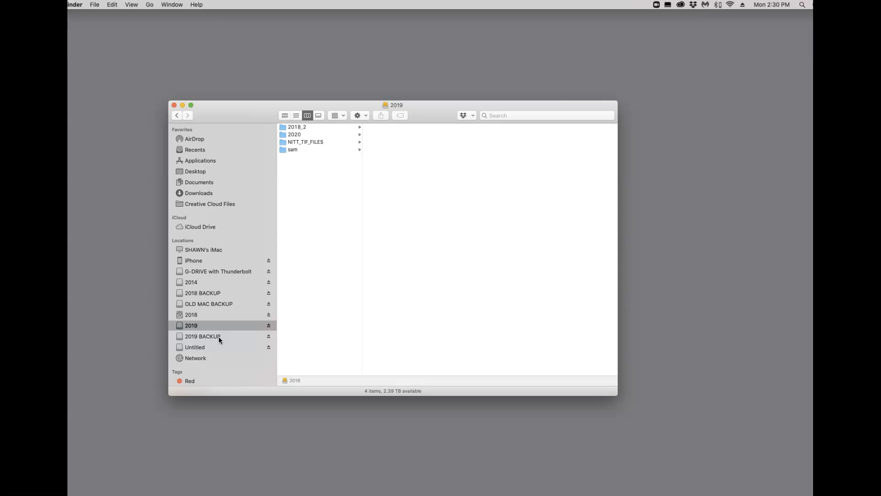
{"action": "mouse_move", "coordinate": [251, 316]}
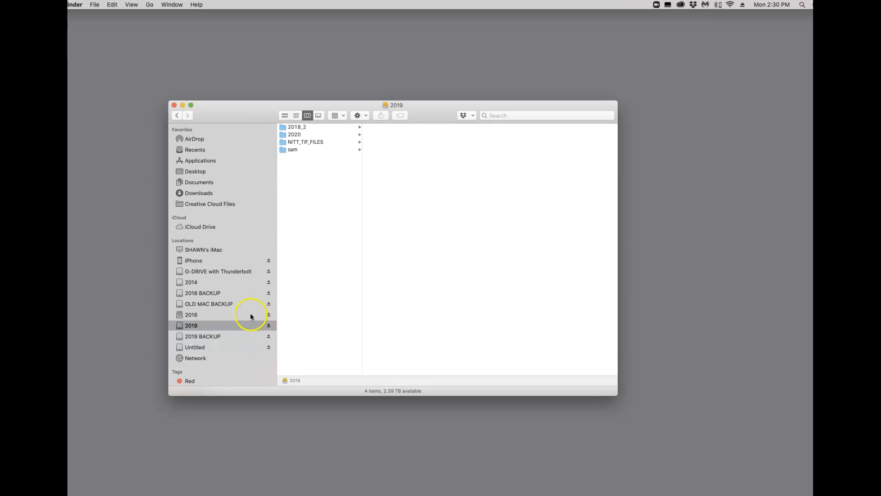
{"action": "mouse_move", "coordinate": [213, 345]}
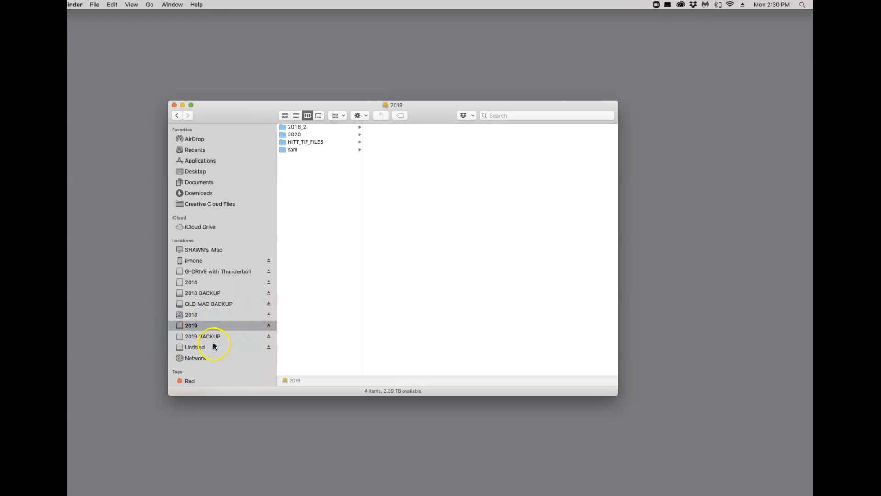
{"action": "mouse_move", "coordinate": [222, 329]}
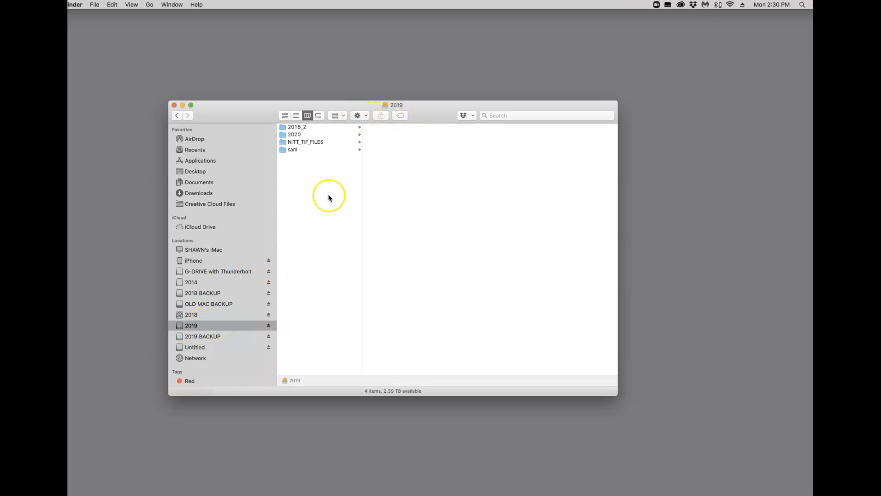
{"action": "mouse_move", "coordinate": [207, 325]}
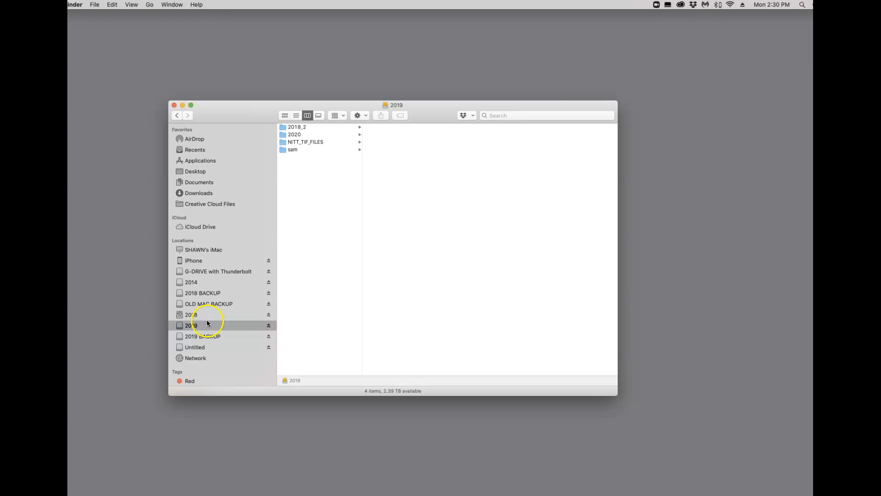
{"action": "mouse_move", "coordinate": [295, 130]}
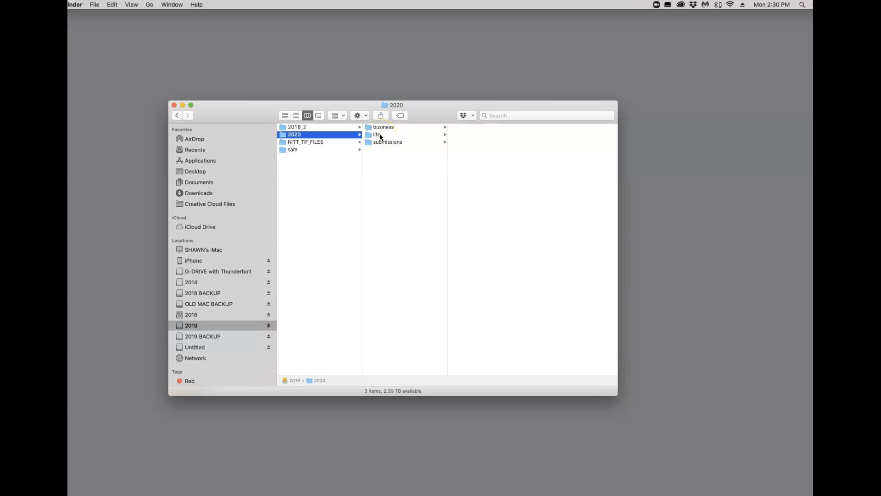
- Open the life folder inside 2020 and browse its 2020_01 RAF and XMP files
{"action": "left_click", "coordinate": [377, 135]}
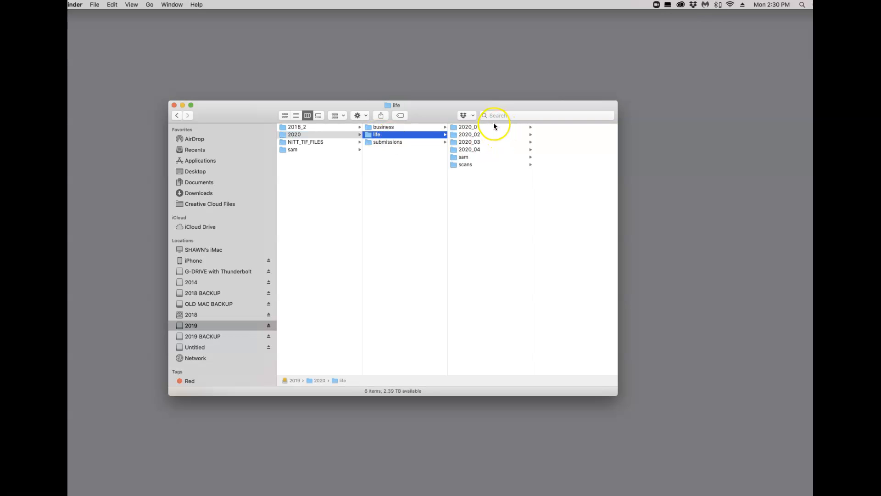
{"action": "mouse_move", "coordinate": [460, 150]}
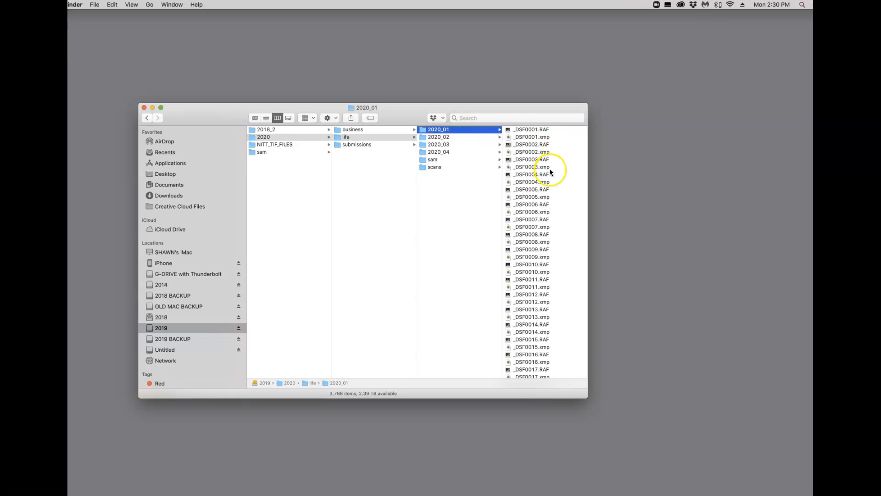
{"action": "scroll", "scroll_direction": "down", "scroll_amount": 3}
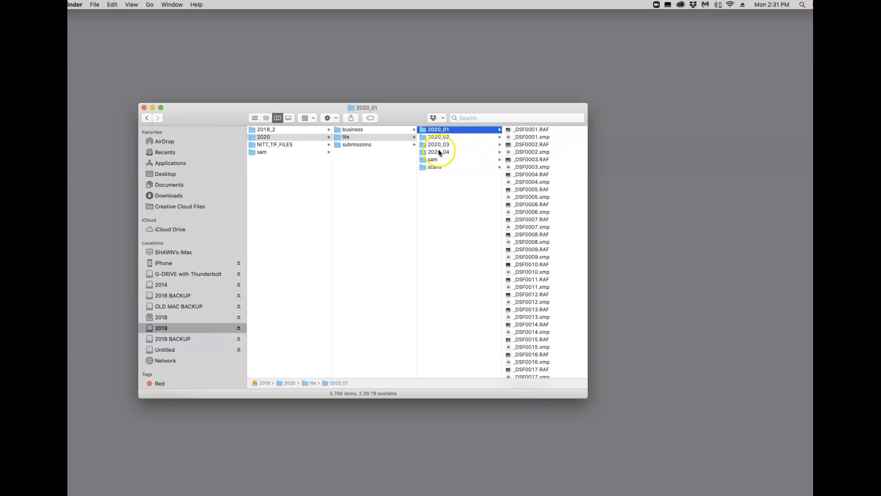
- Open the 2020_04 month folder and browse down its RAF and XMP files to around _DSF2961
{"action": "left_click", "coordinate": [438, 152]}
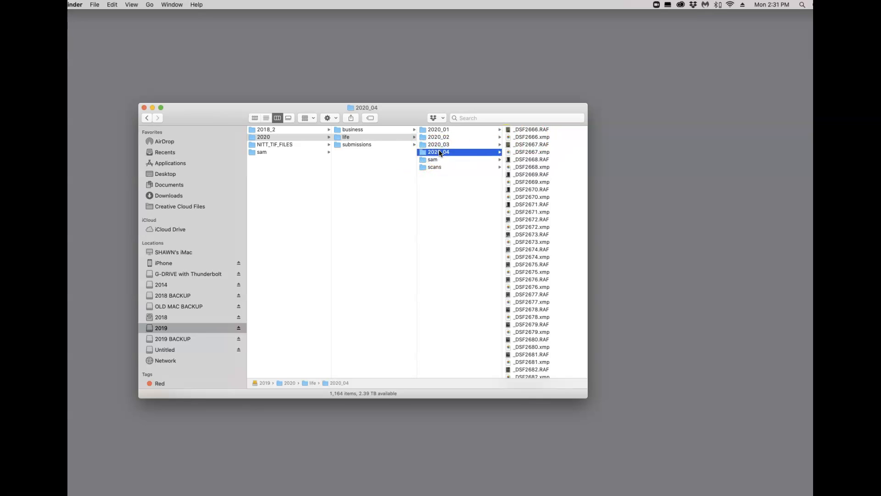
{"action": "scroll", "scroll_direction": "down", "scroll_amount": 3}
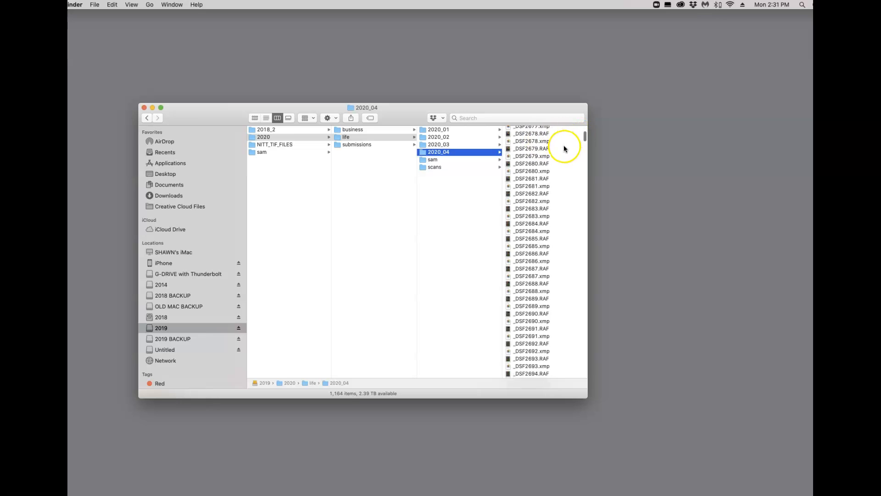
{"action": "scroll", "scroll_direction": "down", "scroll_amount": 3}
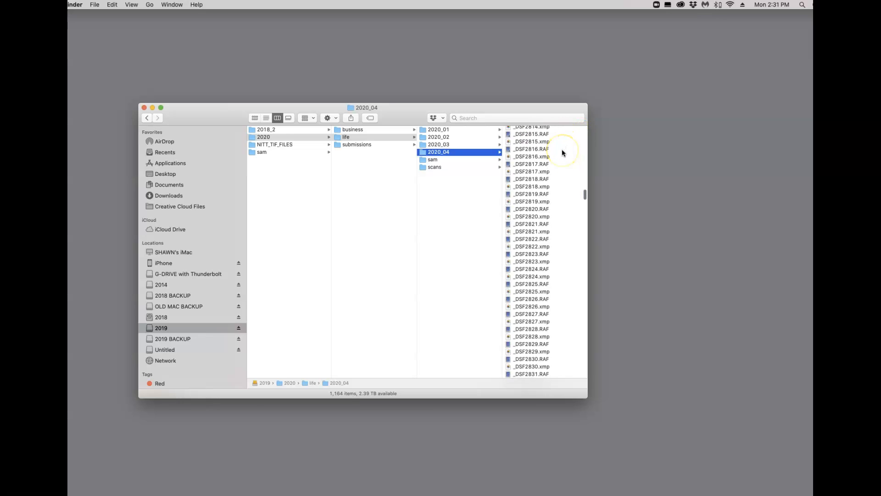
{"action": "scroll", "scroll_direction": "down", "scroll_amount": 3}
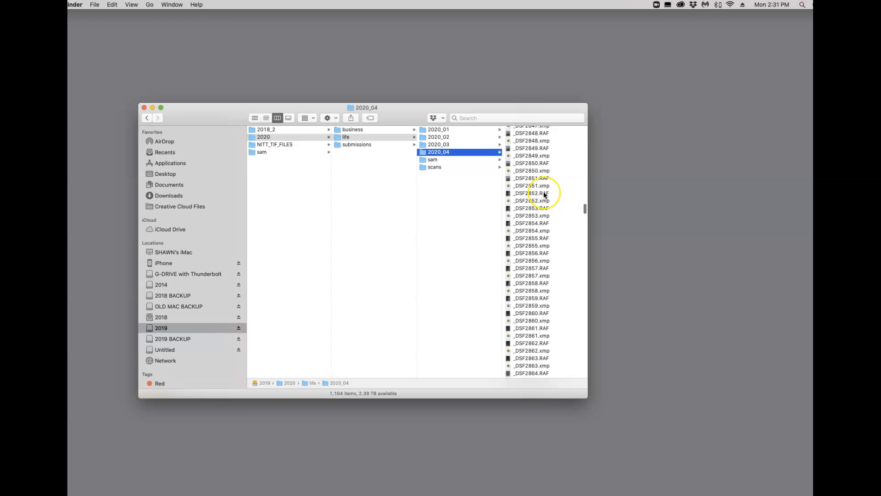
{"action": "scroll", "scroll_direction": "down", "scroll_amount": 3}
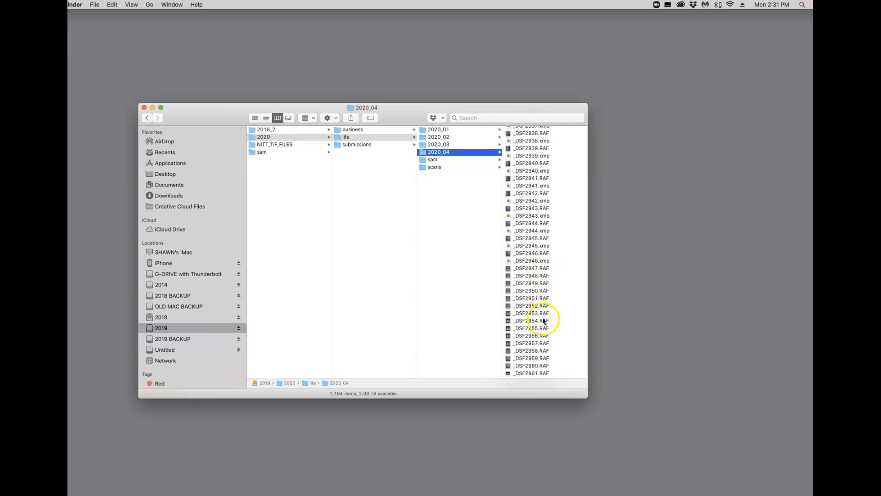
{"action": "mouse_move", "coordinate": [543, 273]}
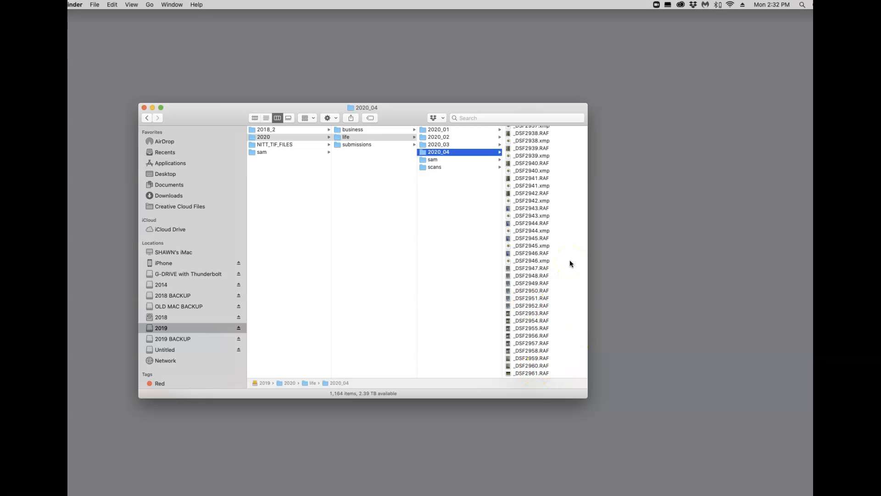
{"action": "mouse_move", "coordinate": [556, 279]}
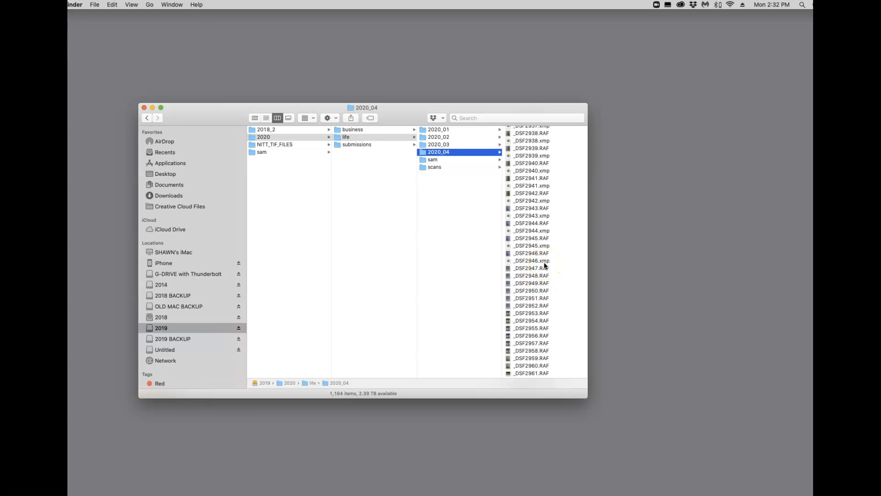
{"action": "mouse_move", "coordinate": [544, 265]}
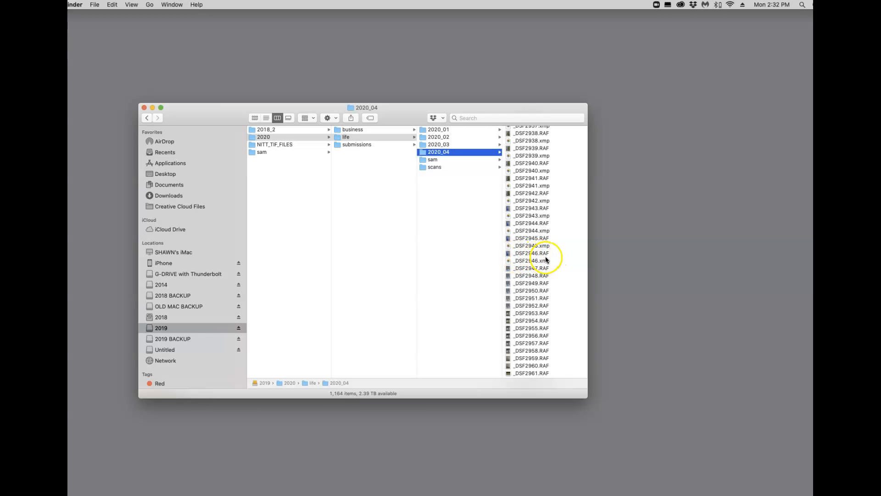
{"action": "scroll", "scroll_direction": "down", "scroll_amount": 3}
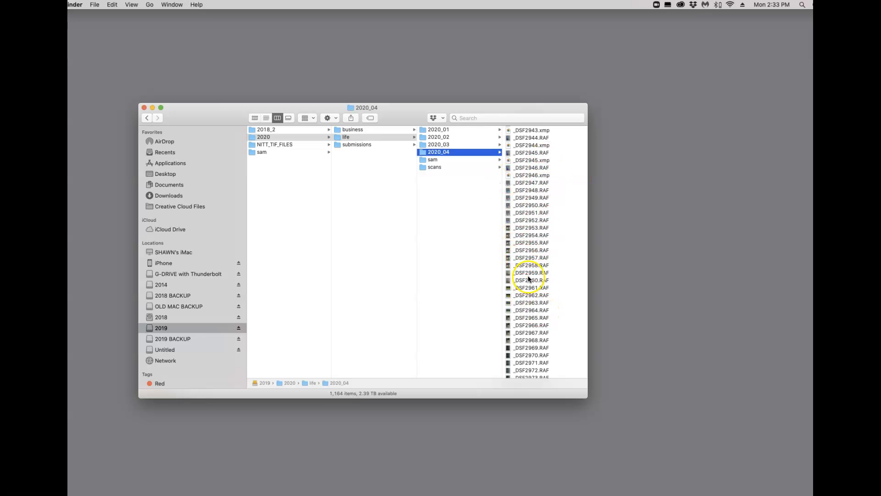
{"action": "scroll", "scroll_direction": "up", "scroll_amount": 3}
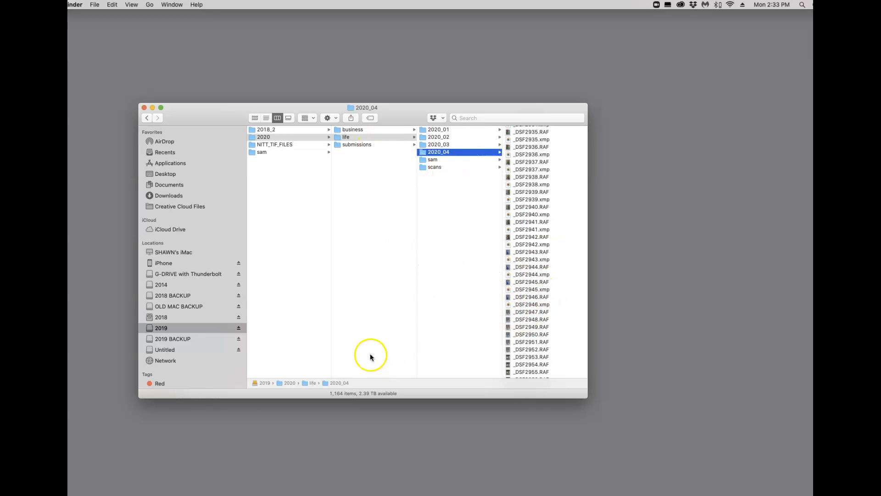
{"action": "mouse_move", "coordinate": [183, 402]}
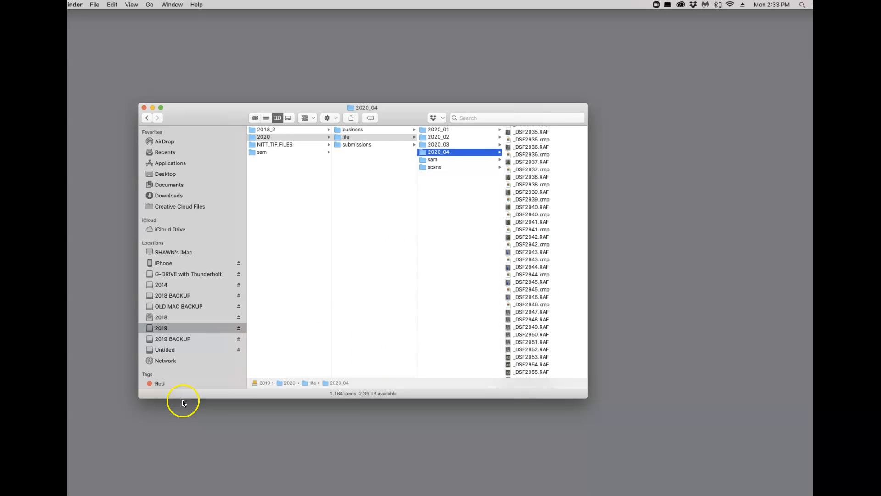